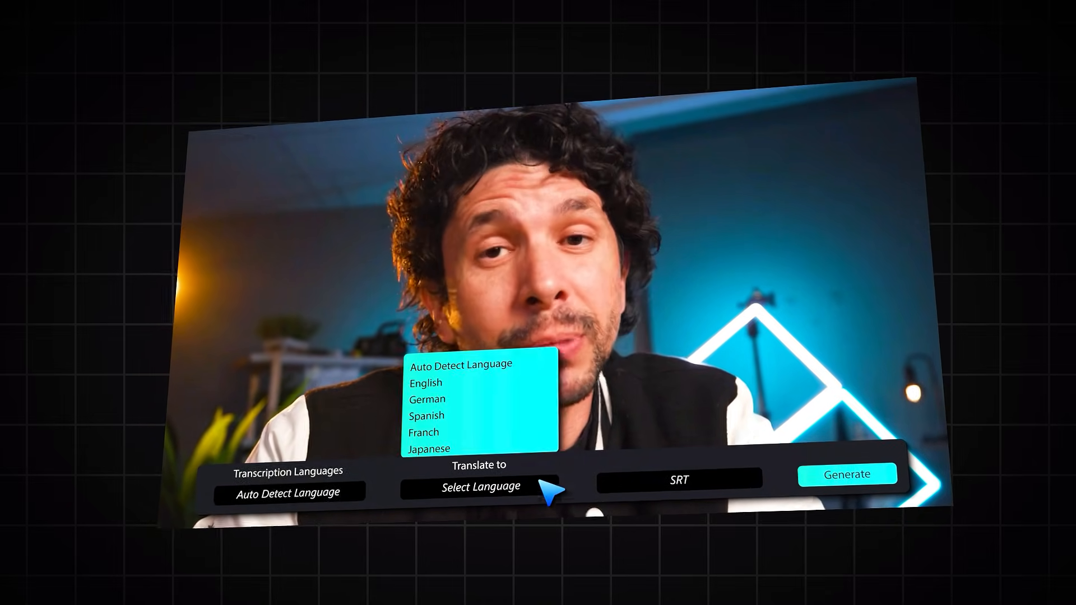
Step: Download the Filmora installer via Get Started For Free and save the setup file
left_click(458, 364)
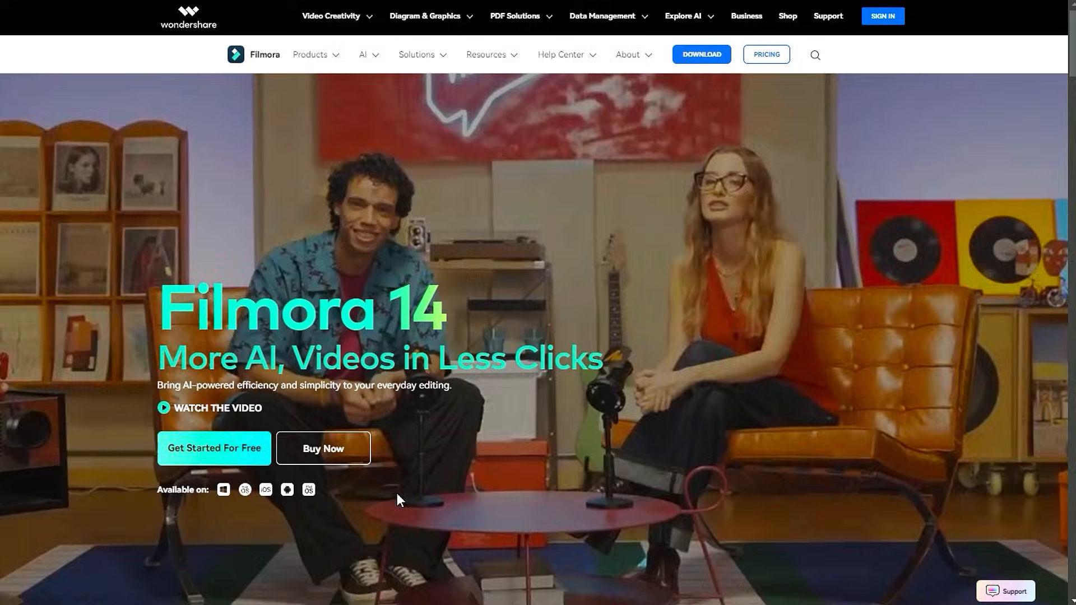
left_click(213, 448)
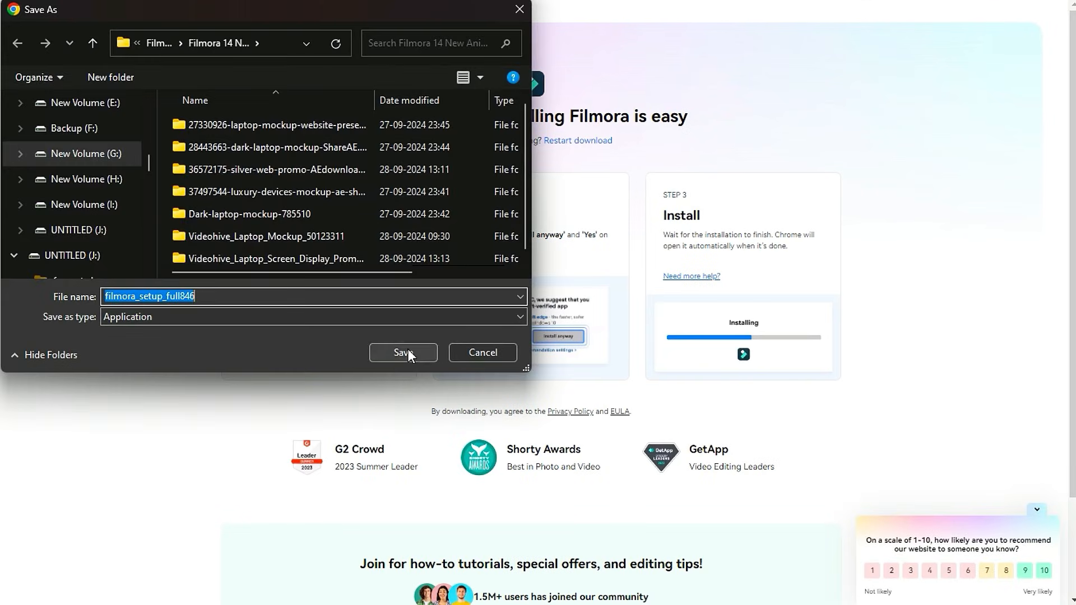
left_click(402, 352)
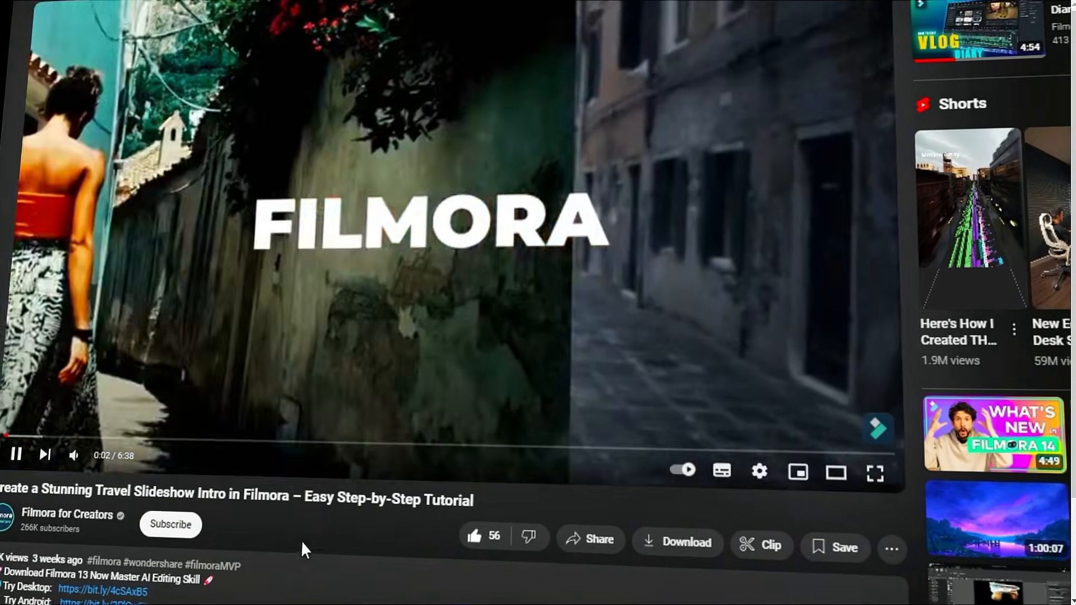
Step: Subscribe to the Filmora for Creators channel under the travel slideshow tutorial
left_click(171, 524)
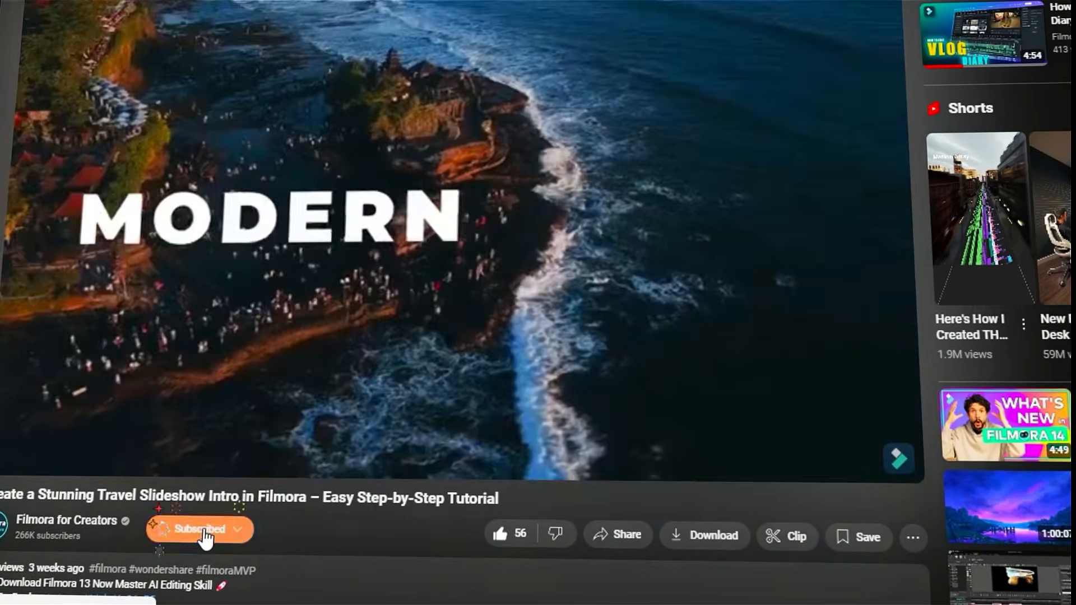
left_click(254, 529)
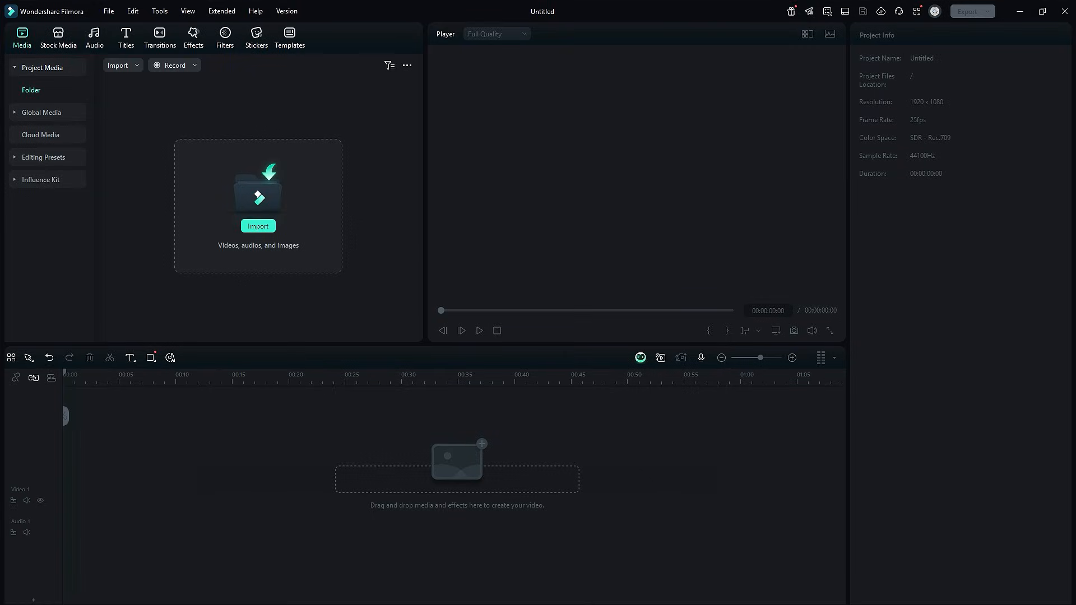
Step: Import the Clips talking-head video and place it on the Video 1 track
left_click(258, 225)
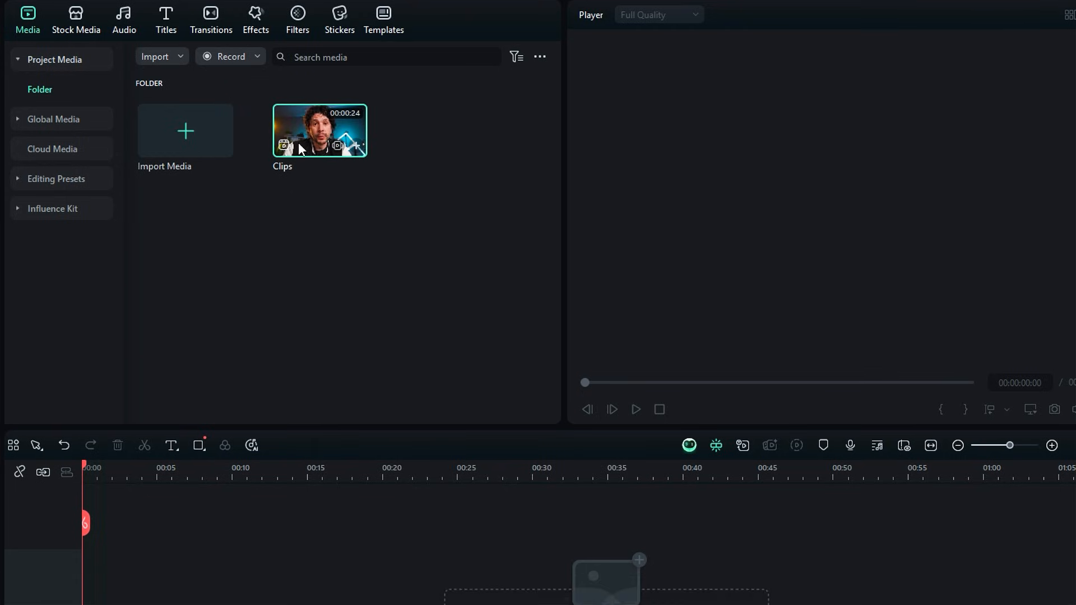
left_click_drag(319, 130, 267, 473)
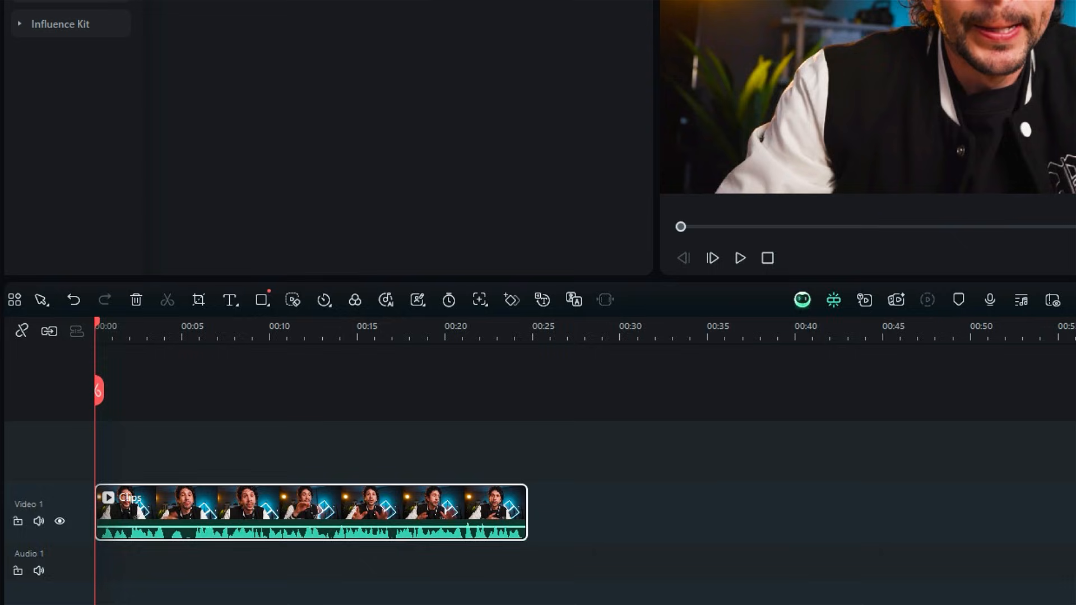
Step: Reach the Speech to Text settings under Titles > AI Captions
left_click(191, 50)
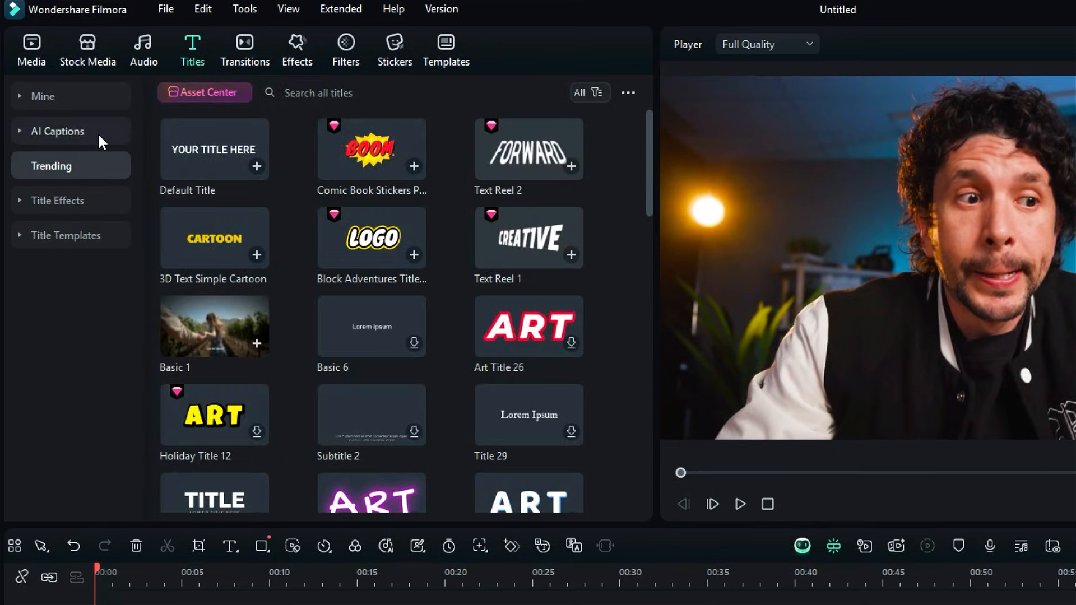
left_click(58, 131)
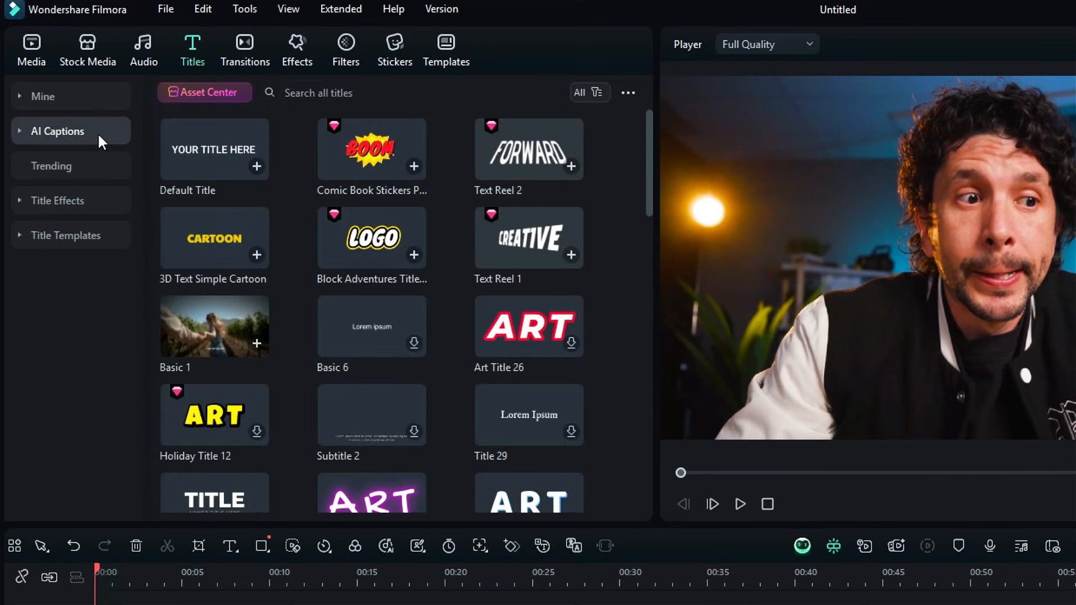
left_click(58, 131)
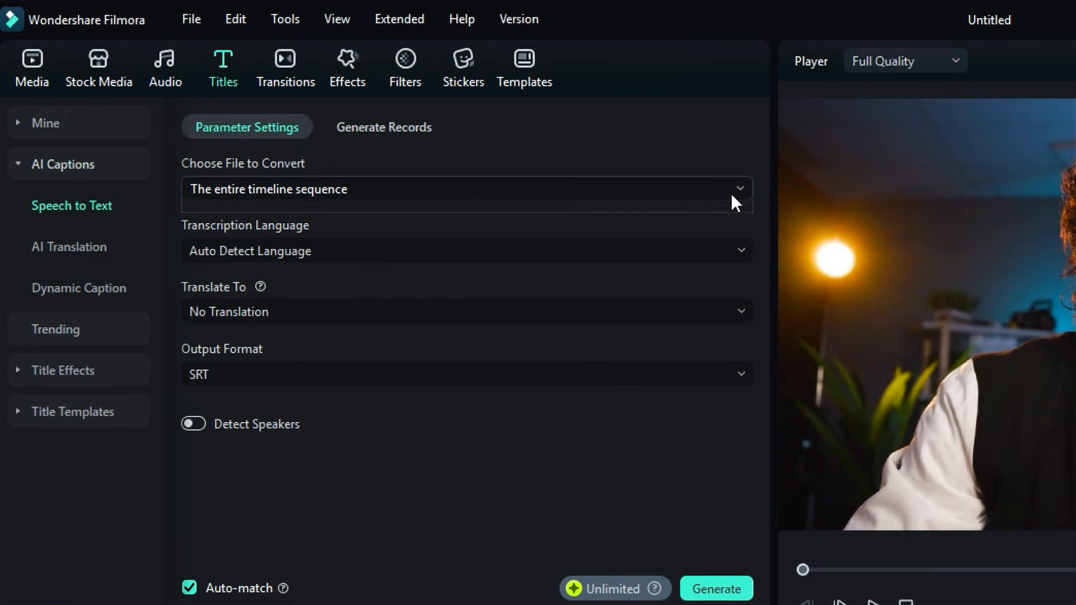
Step: Set conversion to Clip selection (1), keeping Auto Detect Language, No Translation and SRT output
left_click(466, 188)
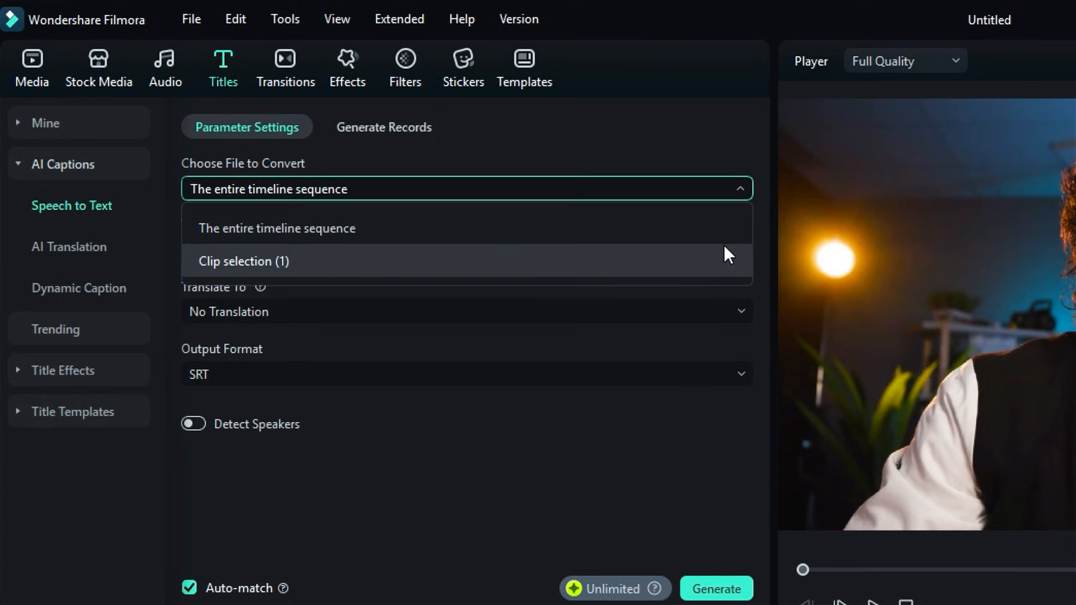
left_click(242, 261)
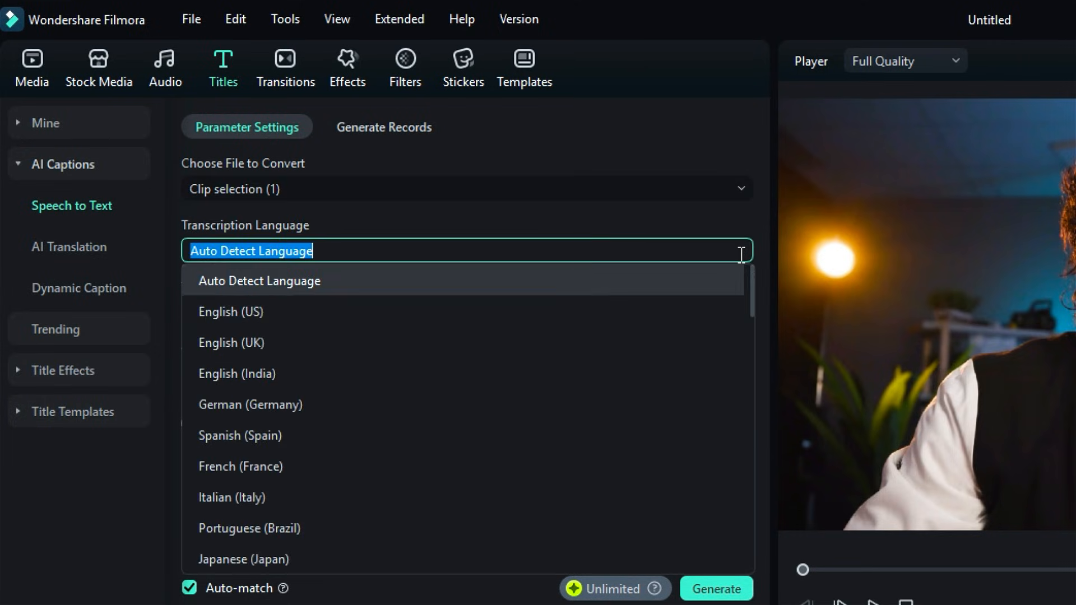
mouse_move(722, 369)
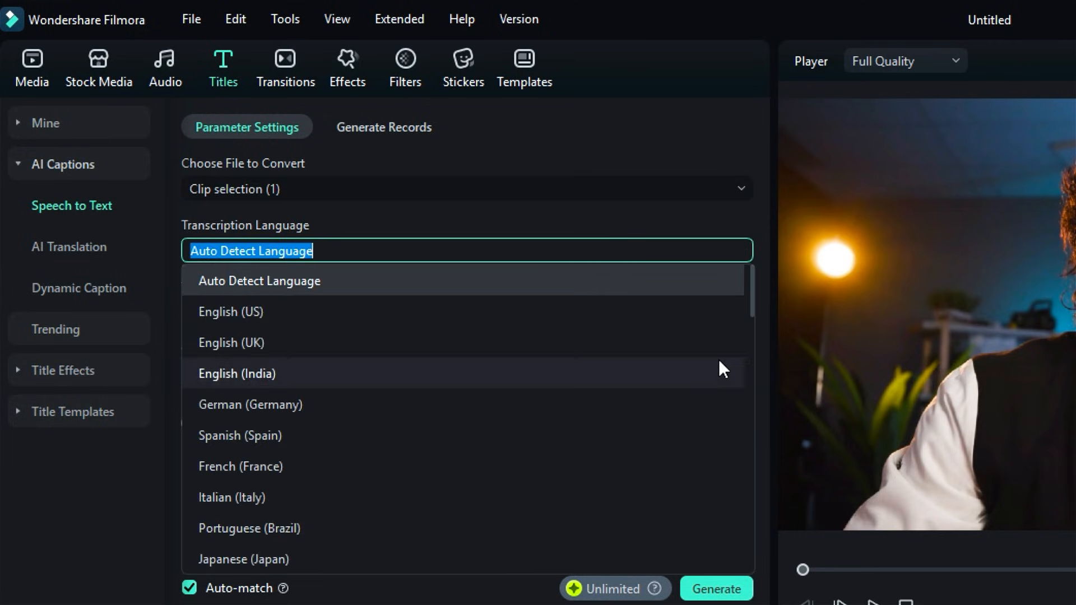
left_click(258, 280)
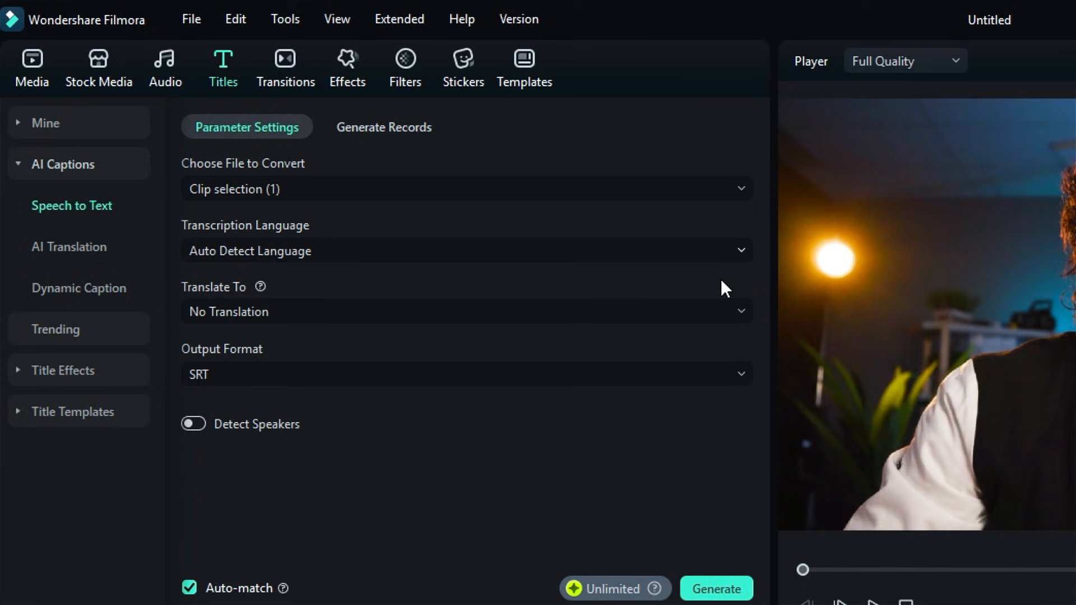
mouse_move(759, 326)
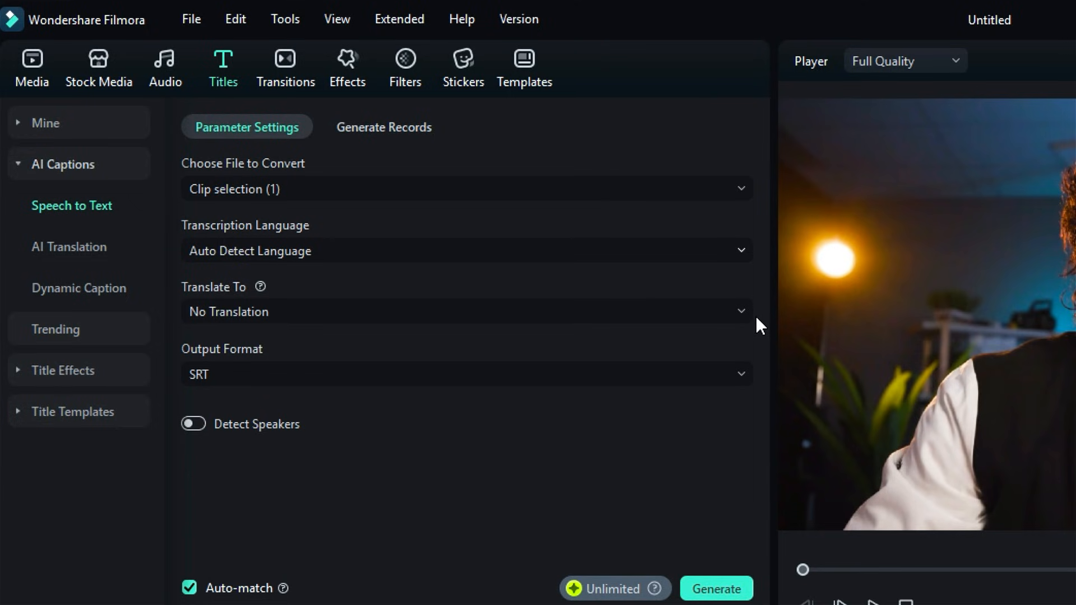
left_click(466, 312)
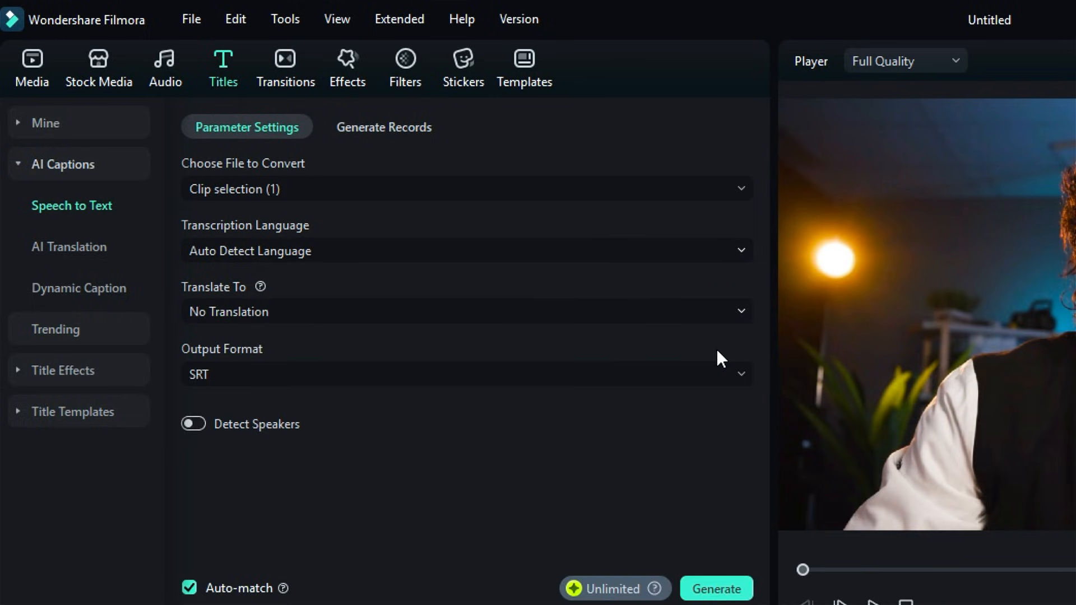
mouse_move(713, 368)
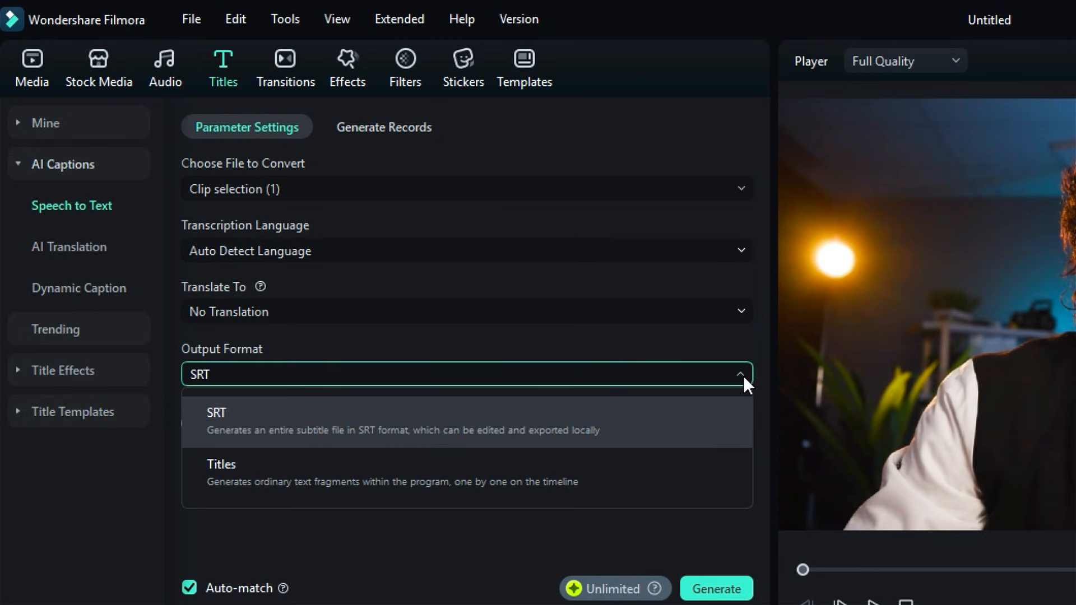
mouse_move(732, 405)
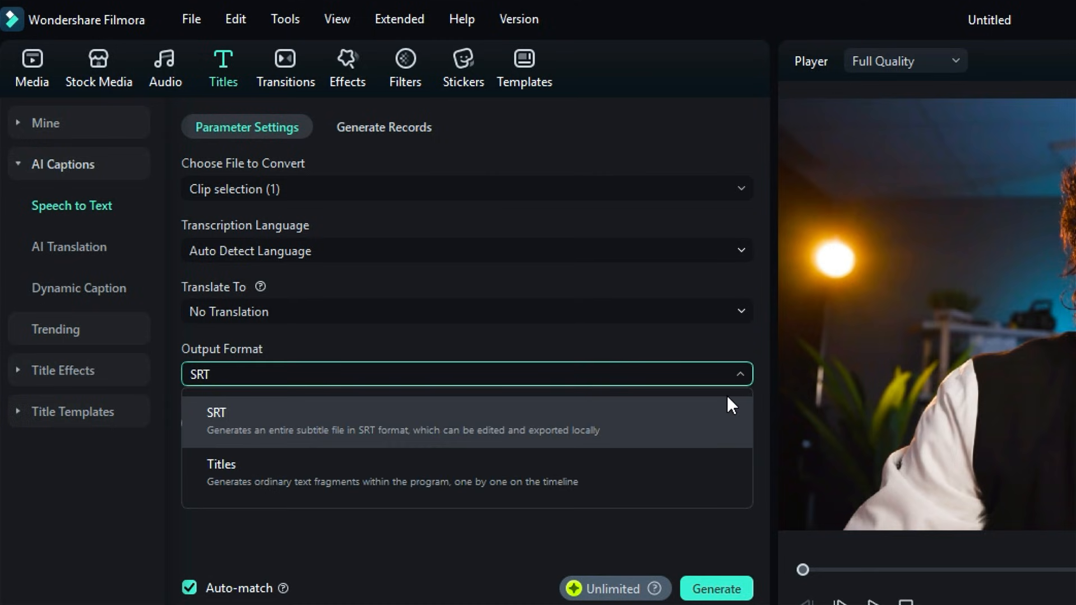
mouse_move(744, 405)
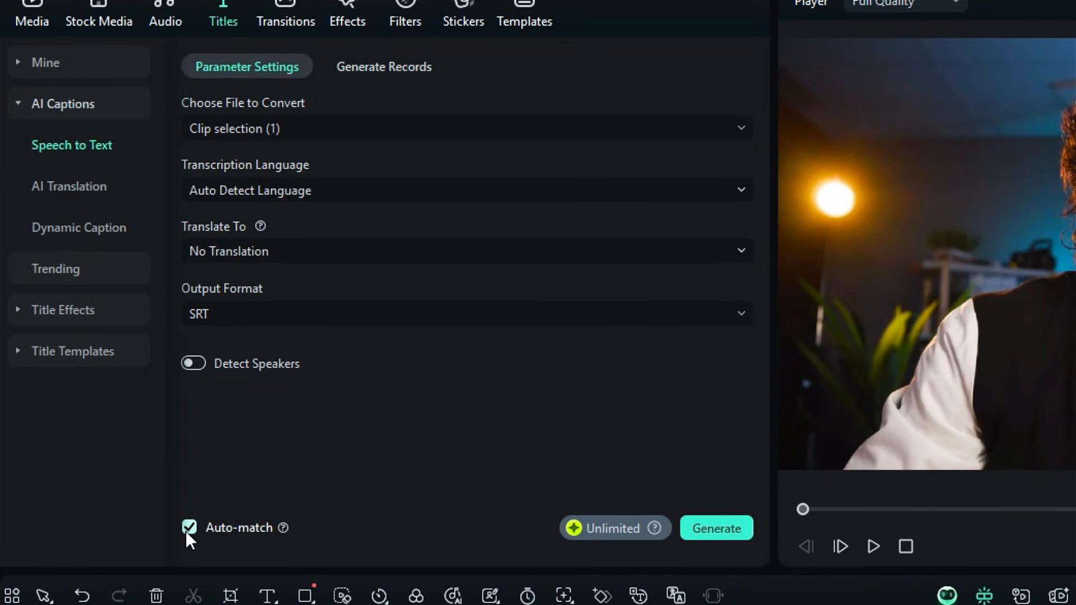
Step: Enable Detect Speakers and generate the SRT captions from the clip's speech
left_click(193, 363)
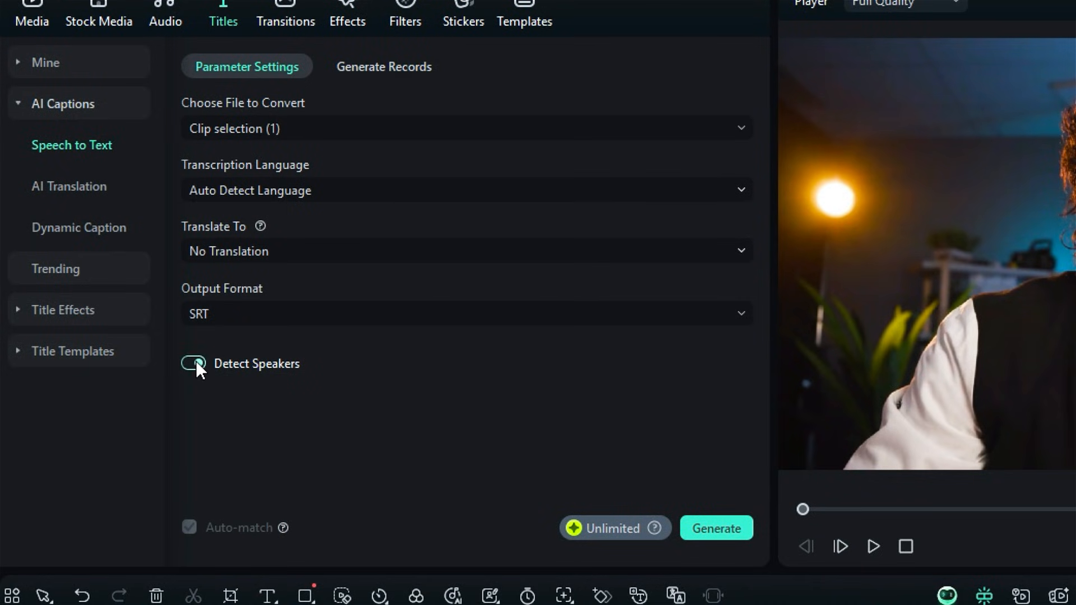
left_click(192, 363)
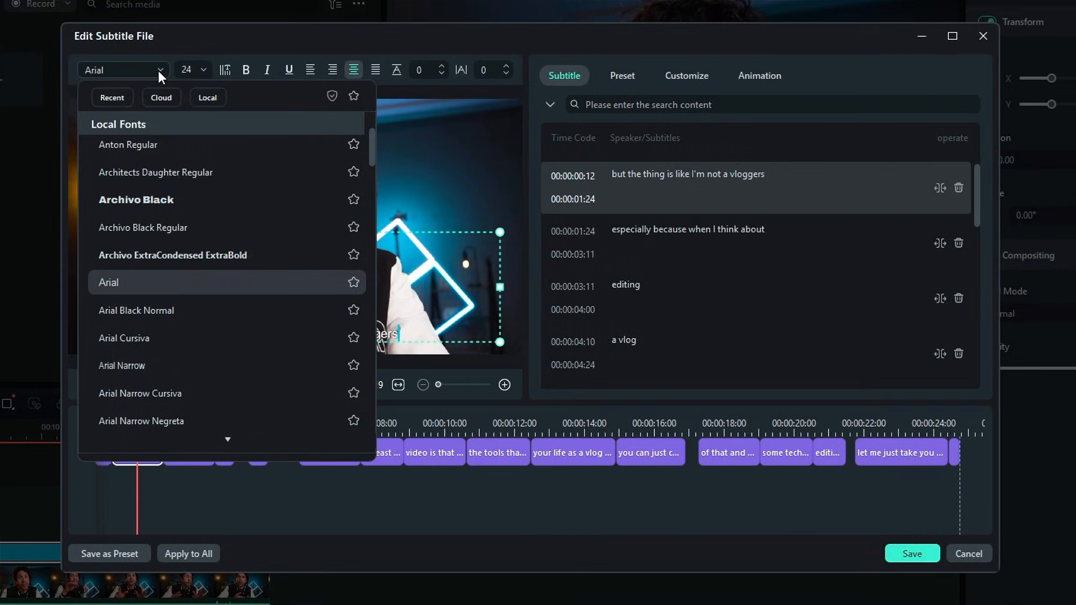
Step: Set the subtitle font to Arial in the Edit Subtitle File window
left_click(187, 69)
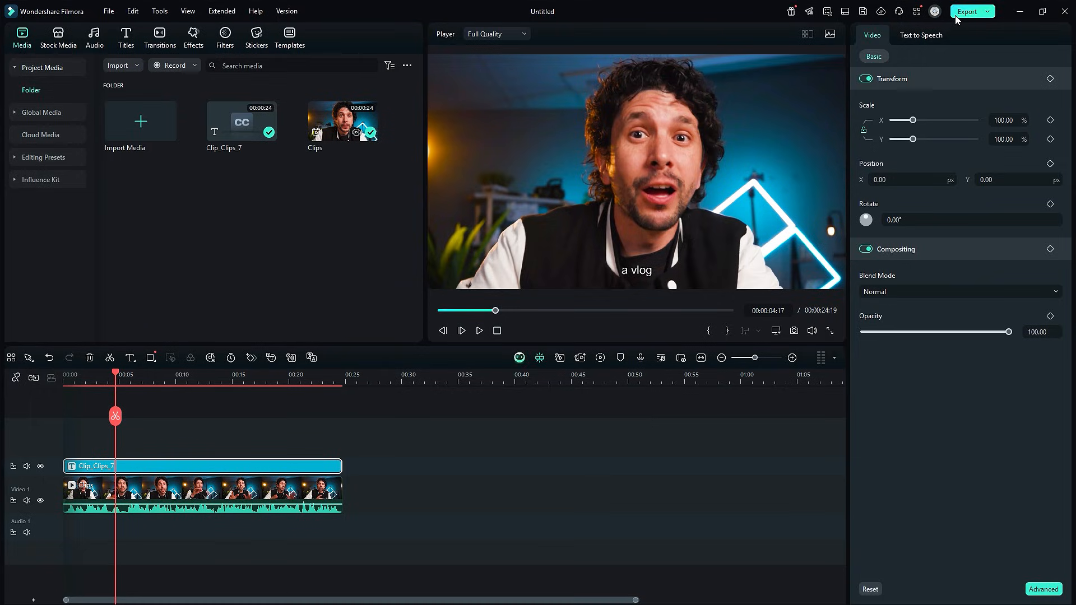
Step: Export the captioned video as MP4 titled STT
left_click(968, 11)
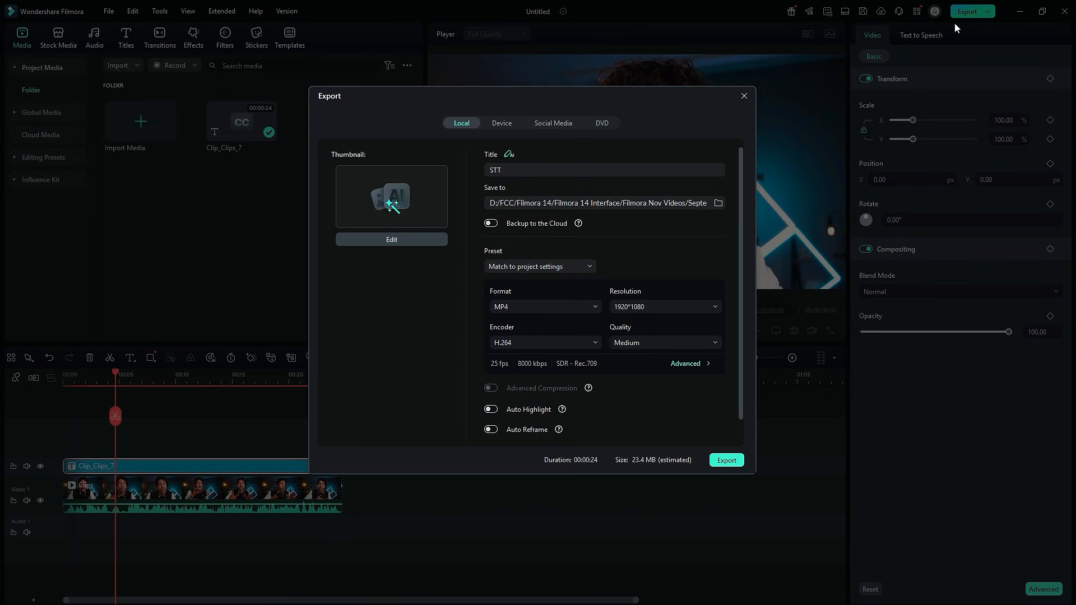
left_click(725, 459)
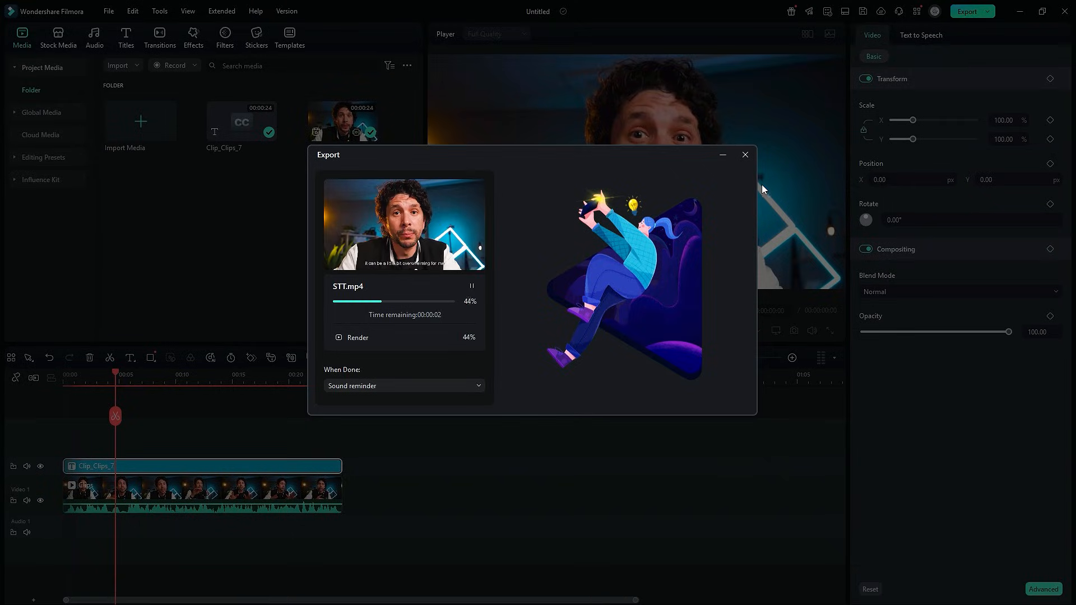
right_click(241, 121)
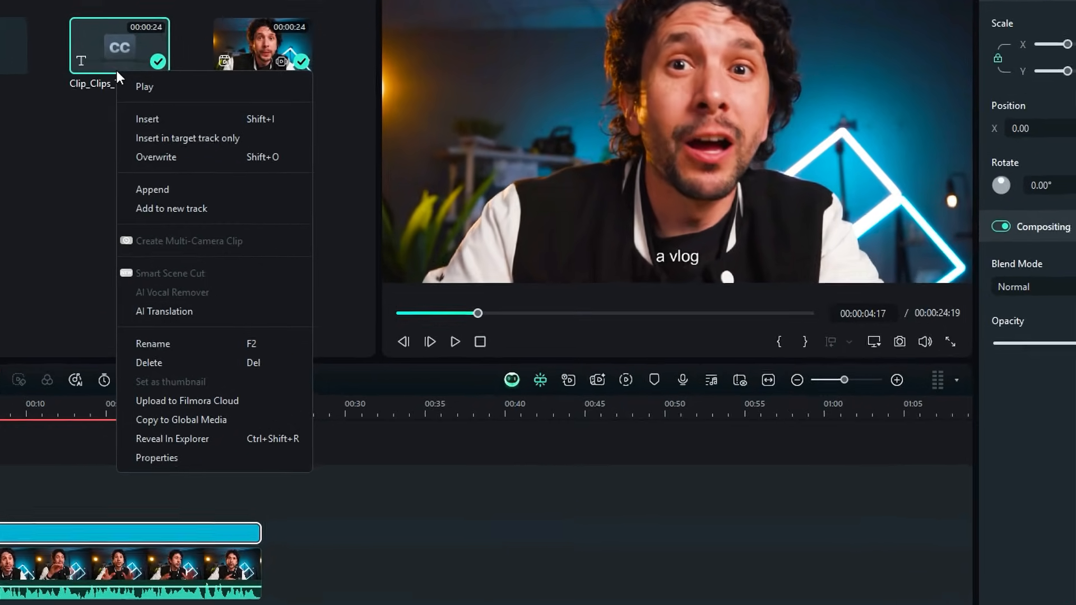
Step: Reveal the Clip_Clips_7.srt caption file in Filmora's AICache STT folder in Explorer
left_click(172, 438)
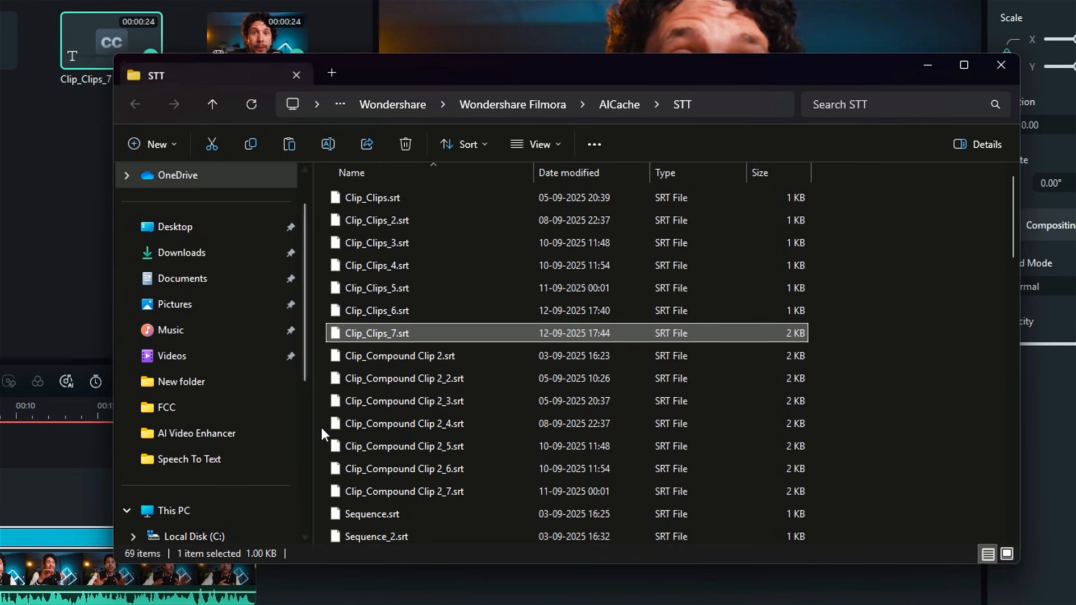